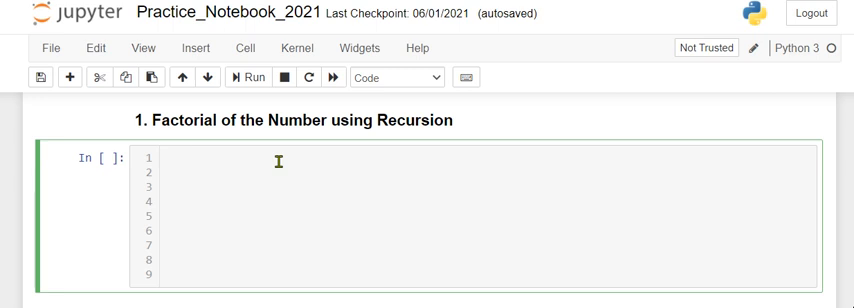
Put the cursor in the empty code cell below the recursion heading.
click(165, 160)
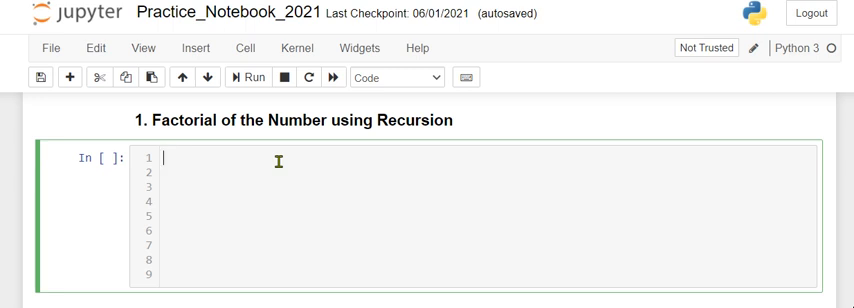
Type the function header def fact(n):.
text(de)
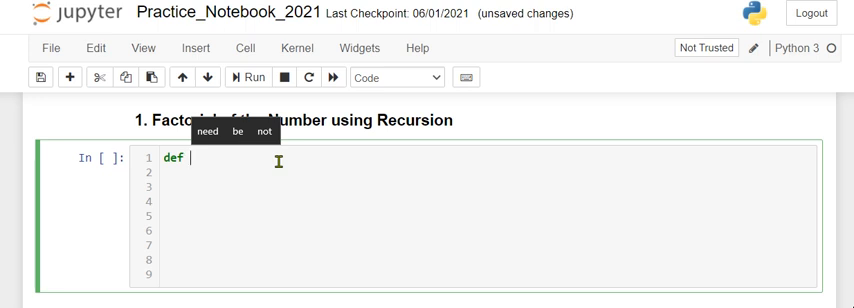
text(fact)
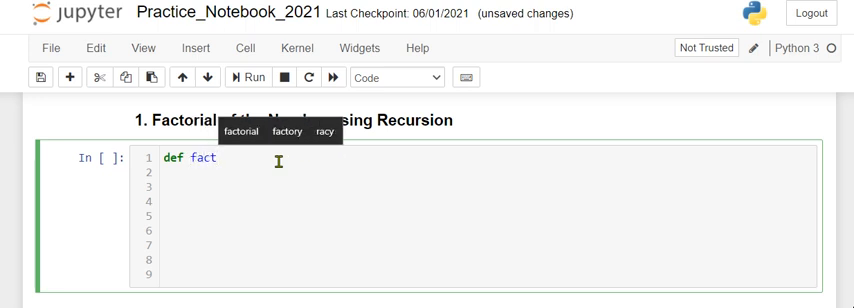
key(Escape)
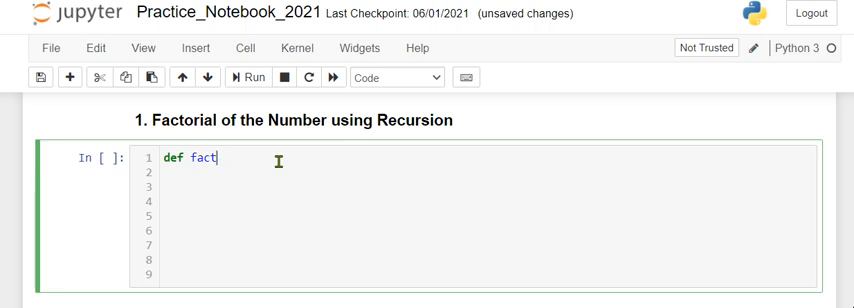
text((n)
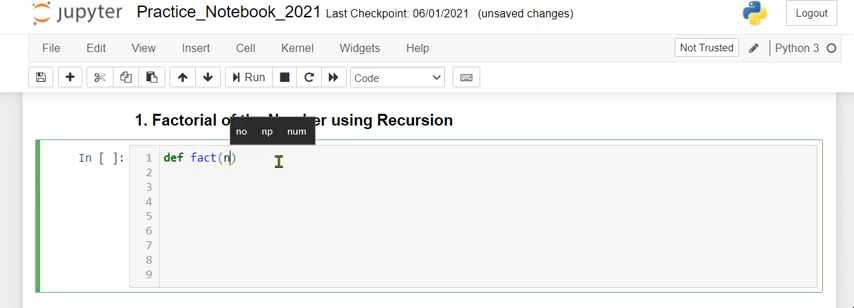
text(:)
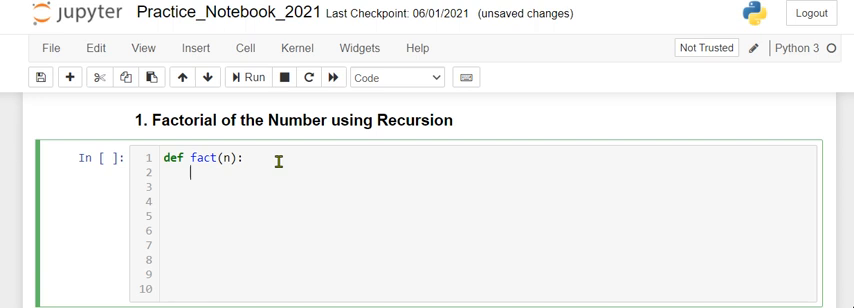
Add the base case if n == 1: return 1, followed by else:.
text(if)
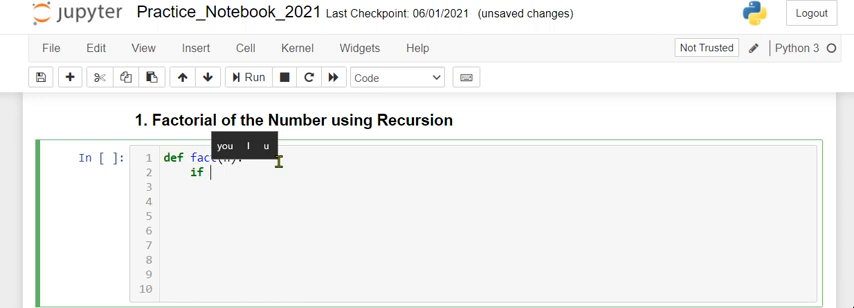
text(n ==)
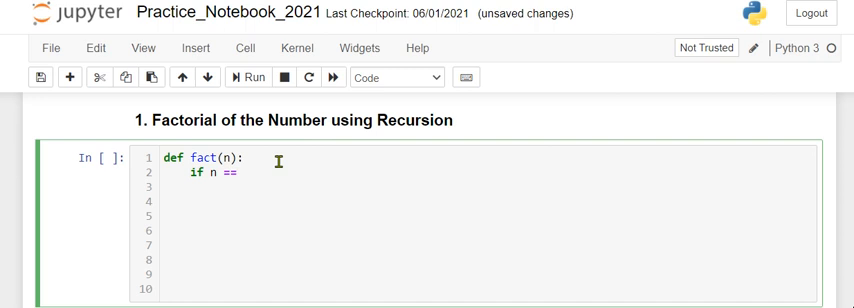
text(1:)
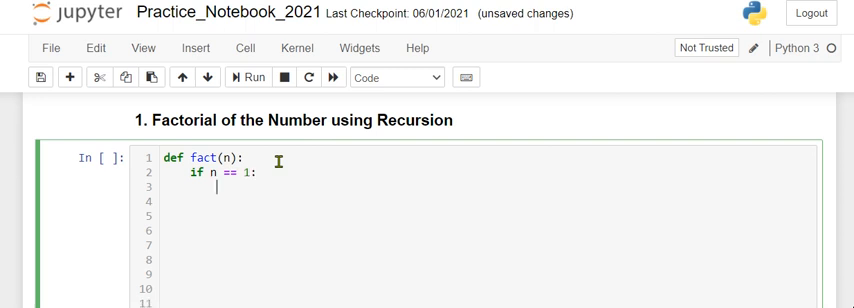
text(return 1)
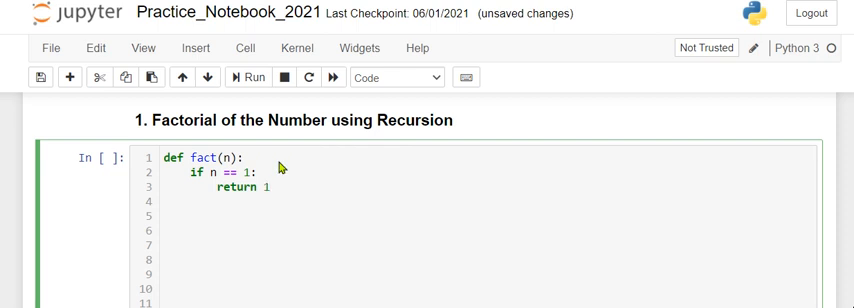
text(else:)
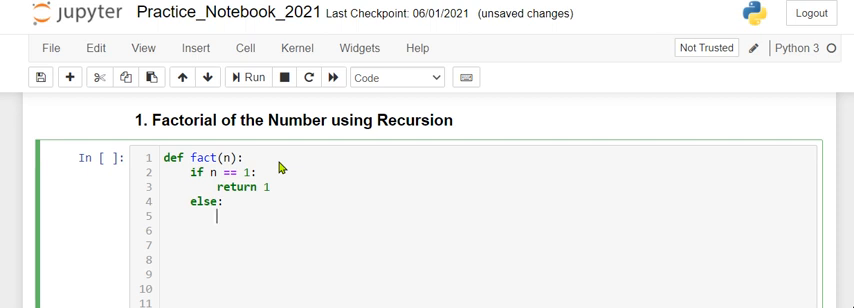
Make the else branch return n*fact(n-1).
text(r)
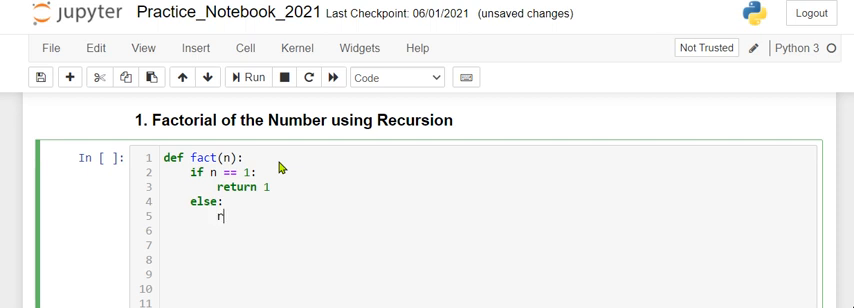
text(etunr)
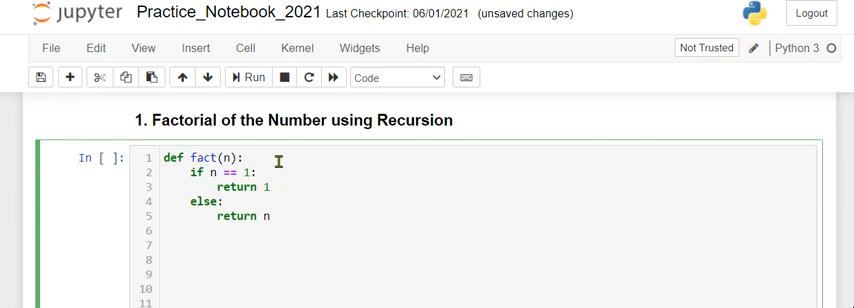
text(*)
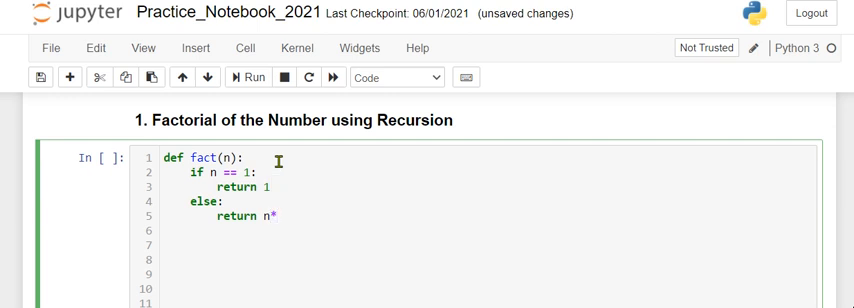
text(fact()
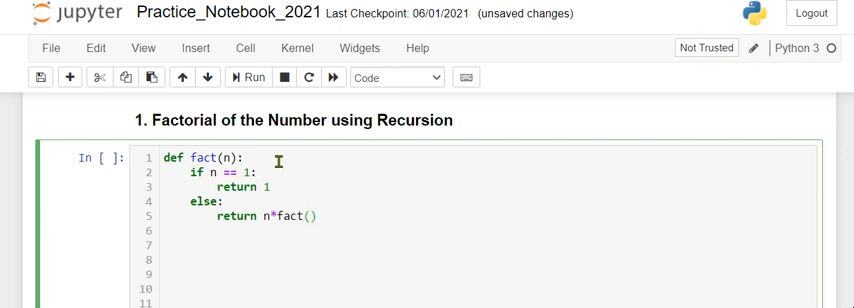
text(n-1)
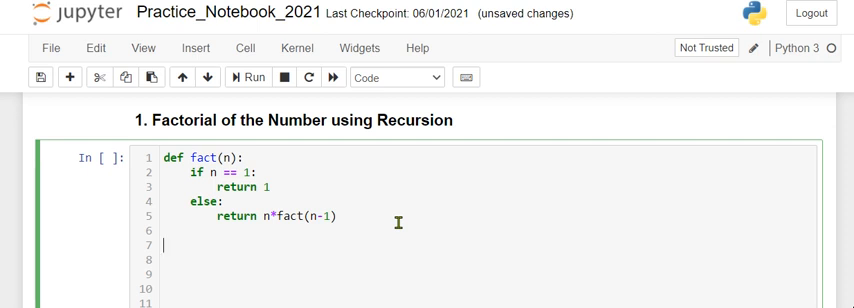
Add the line n = int(input("Enter the number :")) below the function.
text(n =)
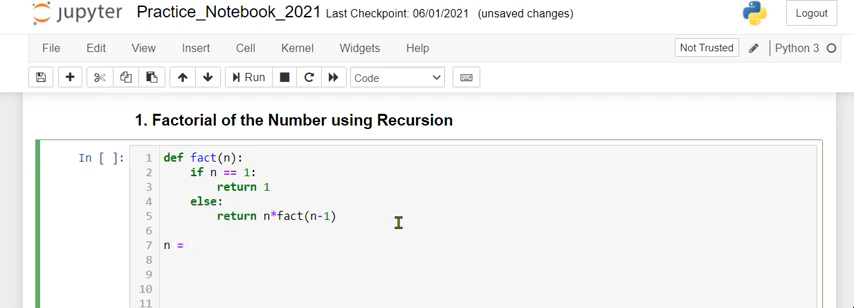
text(in)
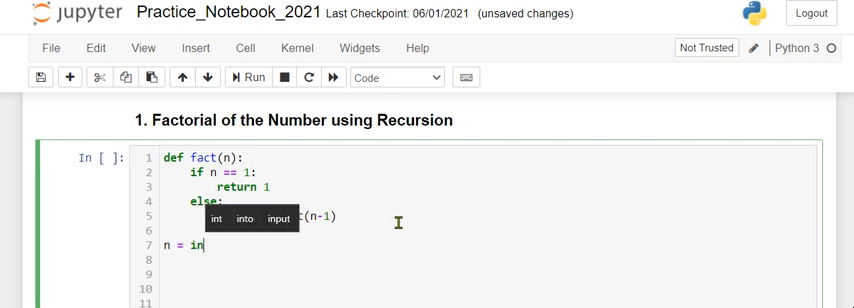
click(229, 219)
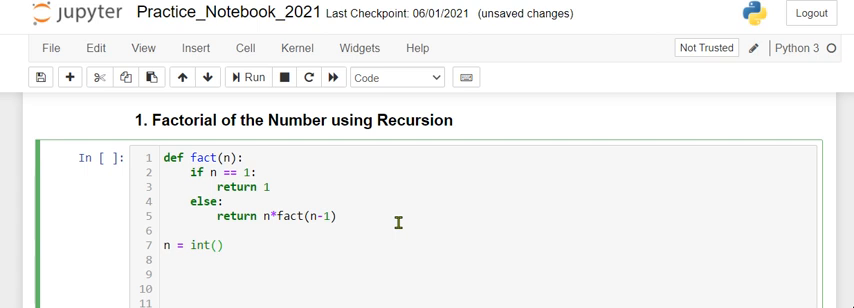
text(input(")
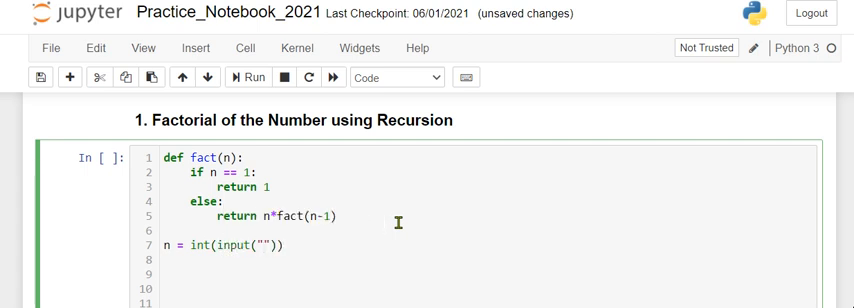
text(Enter the number :)
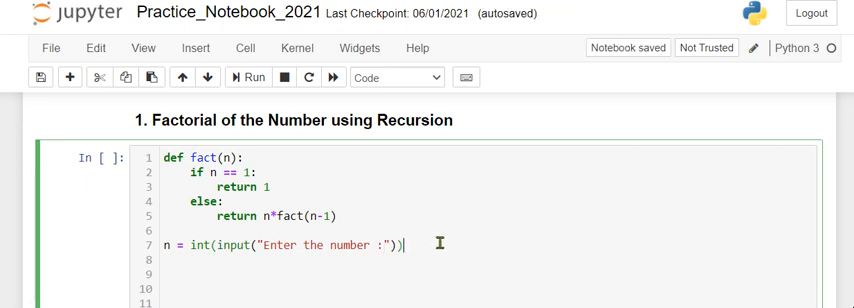
Add a fact(n) call on the next line.
key(Return)
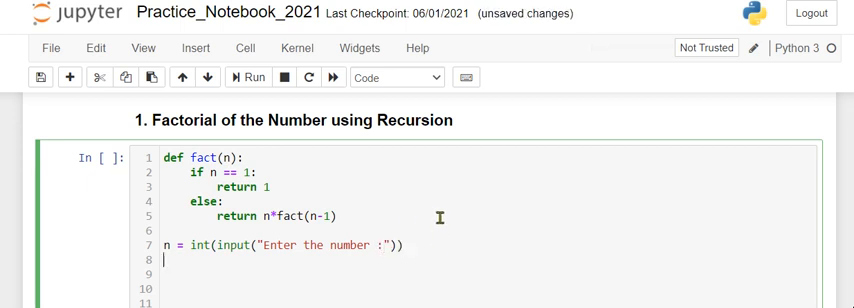
text(fact()
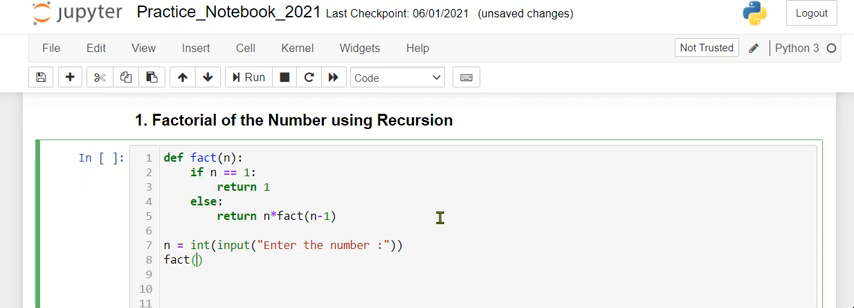
text(n)
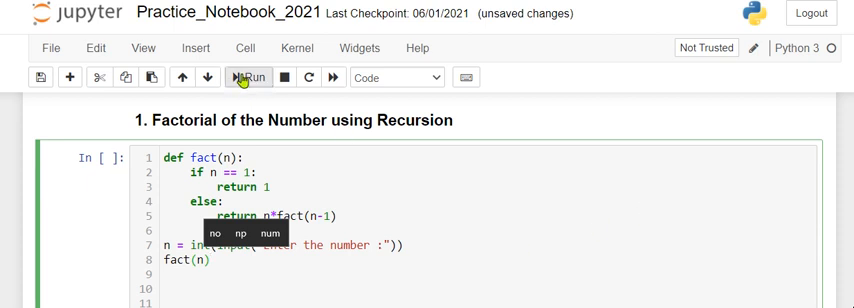
Run the factorial cell and enter 5 at the prompt, getting 120.
click(250, 77)
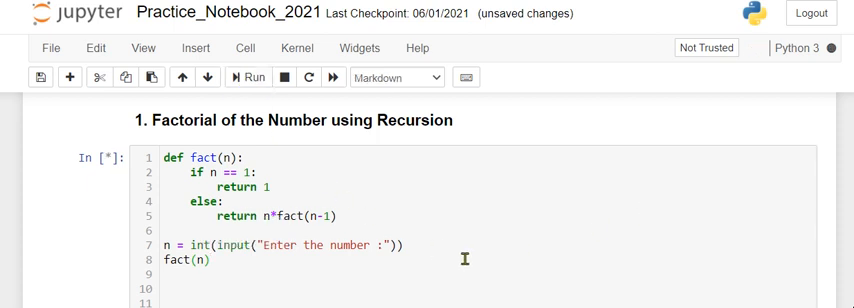
click(249, 77)
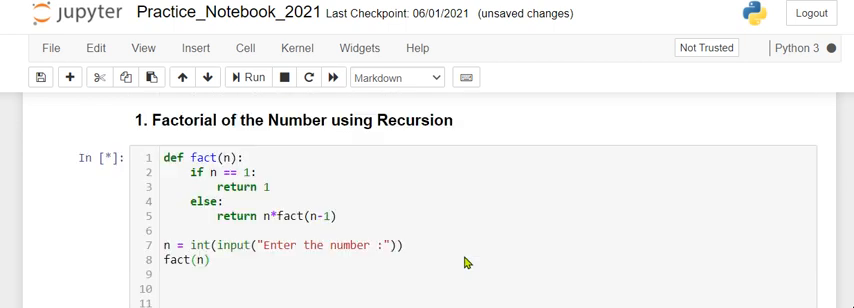
click(248, 77)
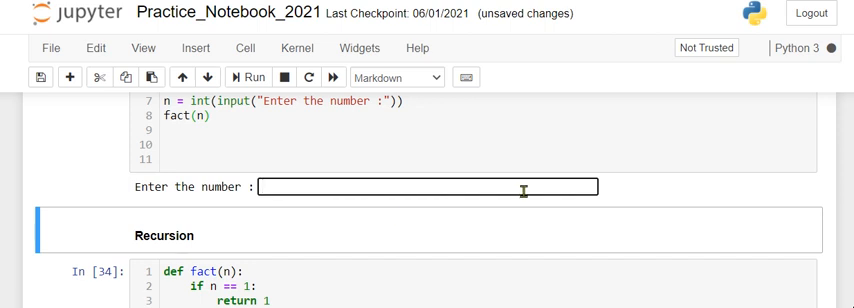
click(405, 77)
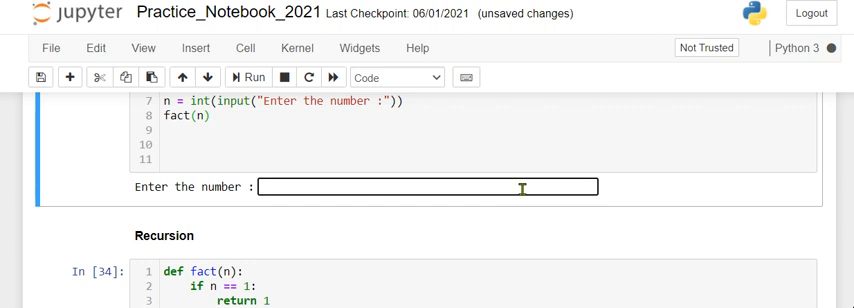
text(5)
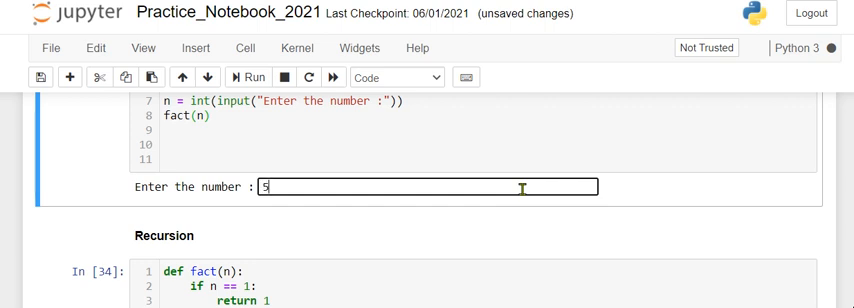
key(Return)
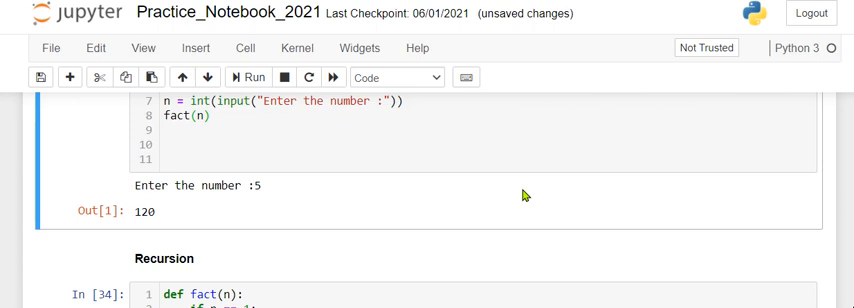
mouse_move(266, 142)
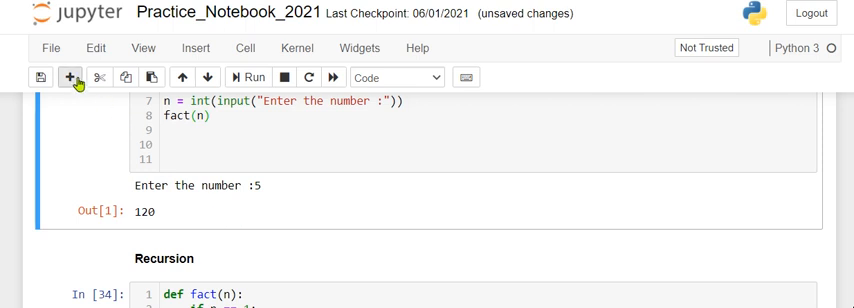
Insert a new cell below the output, try typing in it, then reselect the factorial cell.
click(65, 77)
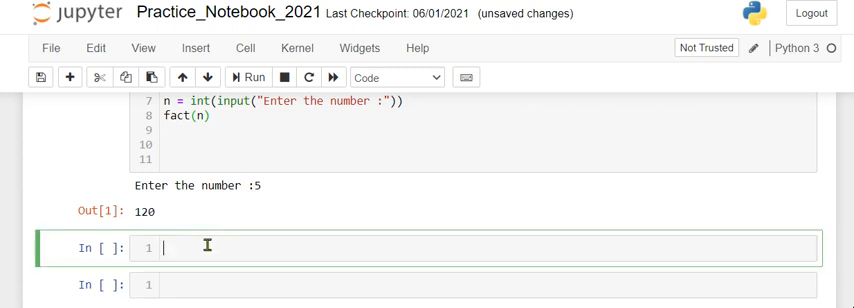
text(fa)
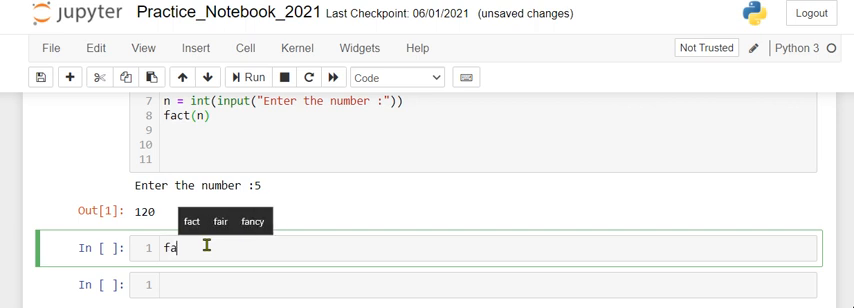
text(ct)
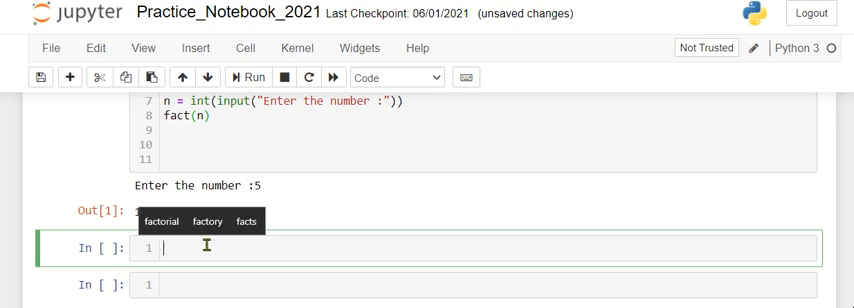
click(251, 77)
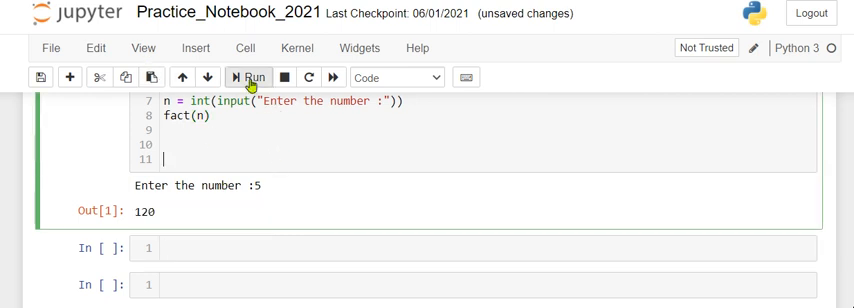
Rerun the factorial cell with input 10 and select the 3628800 result.
click(251, 77)
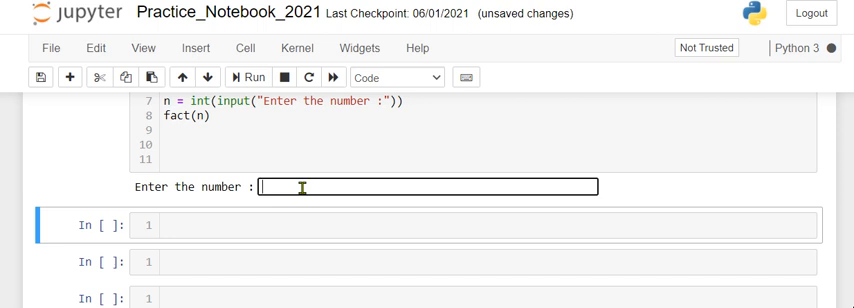
text(10)
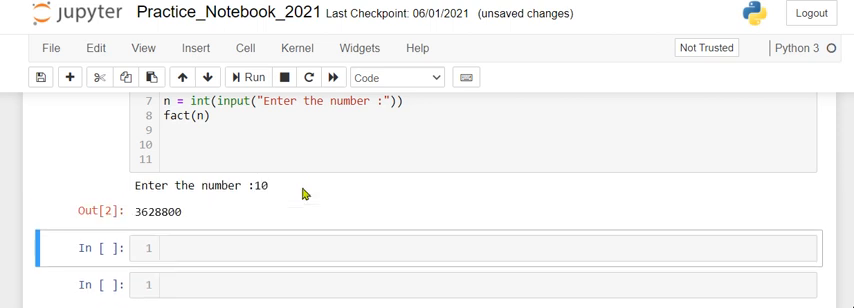
mouse_move(190, 217)
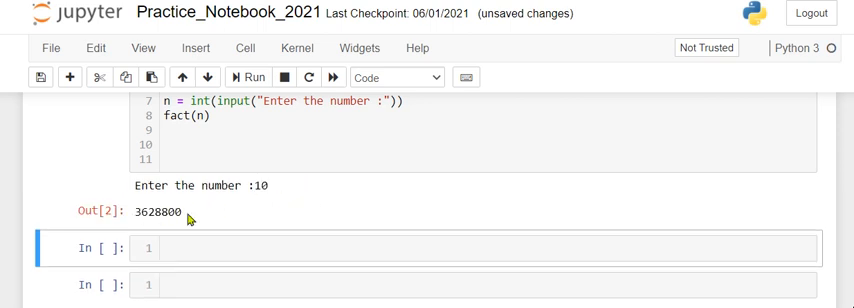
double_click(154, 211)
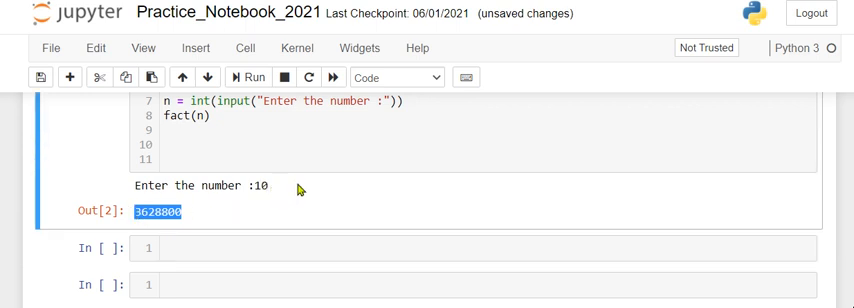
mouse_move(330, 192)
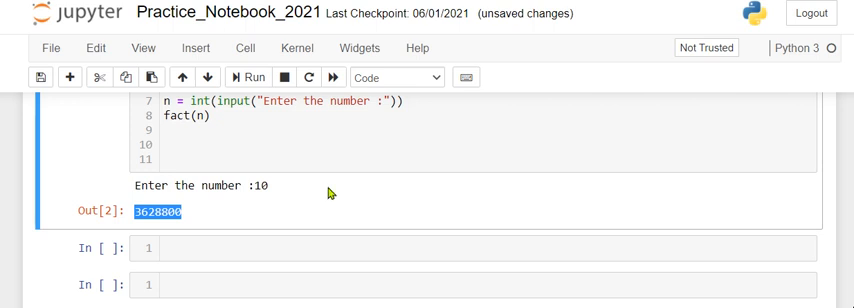
mouse_move(336, 195)
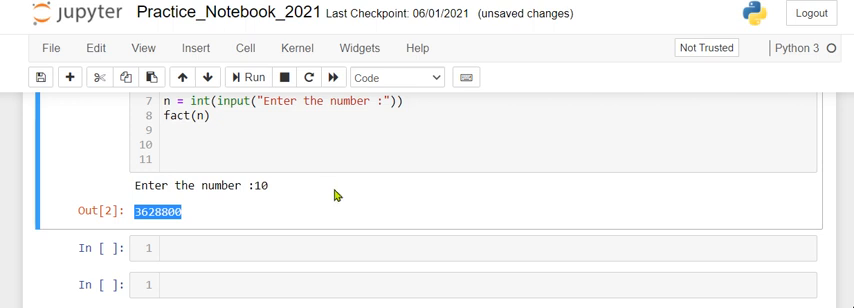
scroll(up, 3)
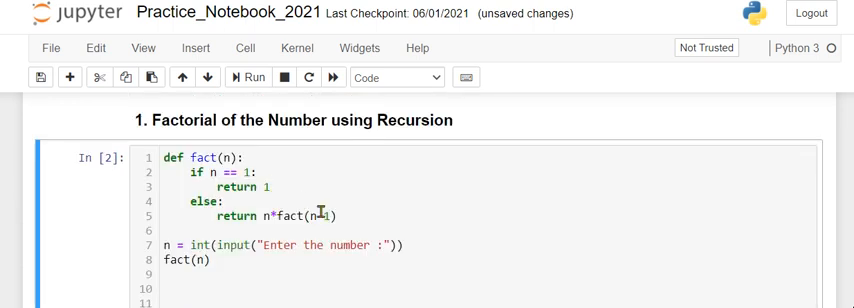
click(247, 77)
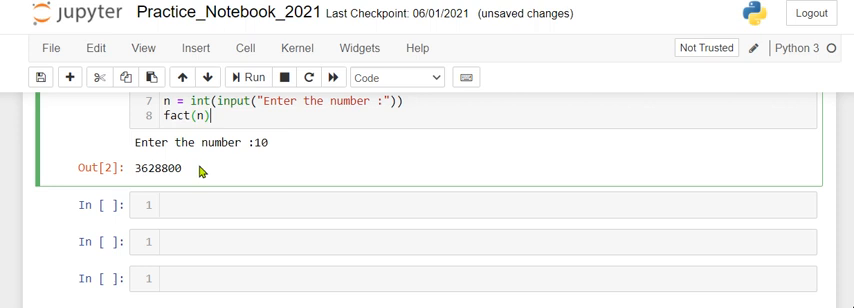
scroll(up, 3)
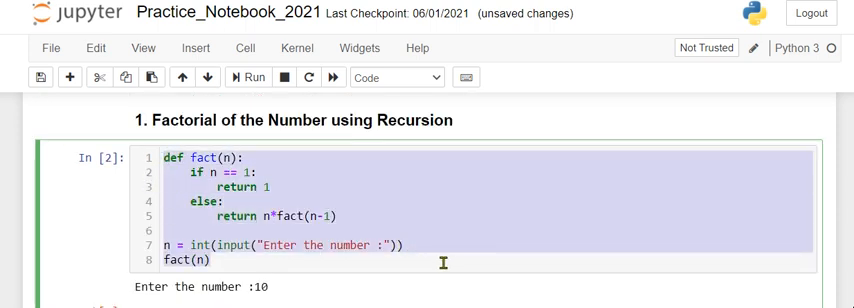
click(300, 120)
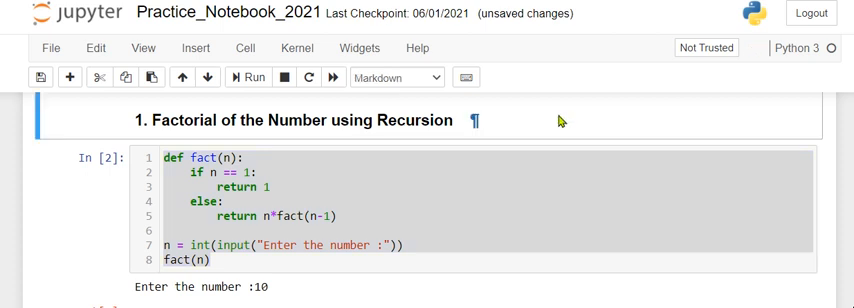